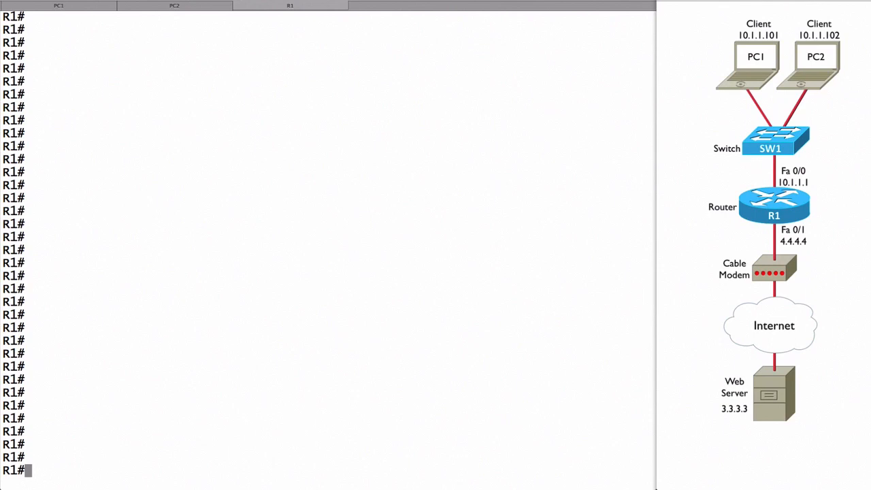
- Enter global config and mark Fa 0/1 as the NAT outside interface, starting the access-list command
{"action": "type", "text": "c"}
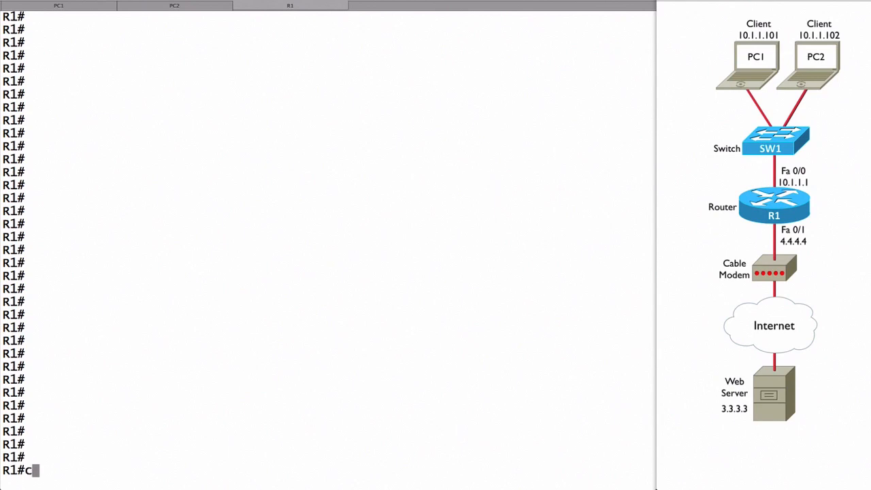
{"action": "type", "text": "onf term"}
{"action": "type", "text": "ip nat inside"}
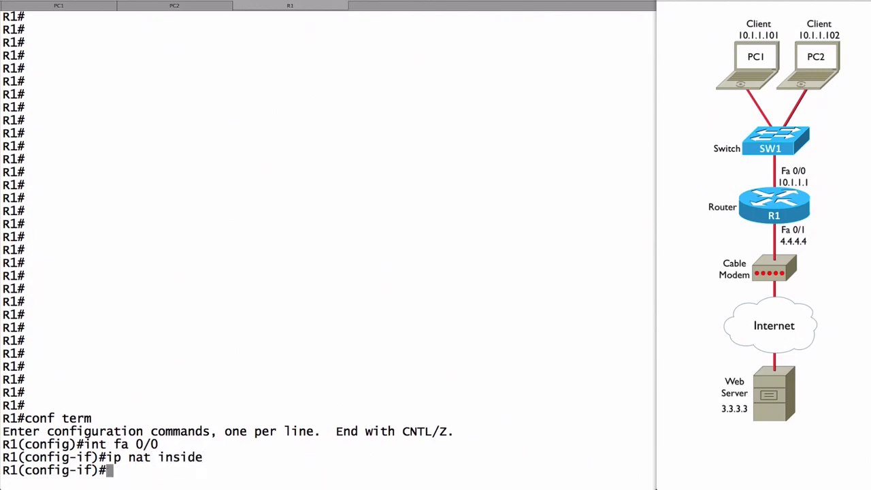
{"action": "type", "text": "int fa 0/1"}
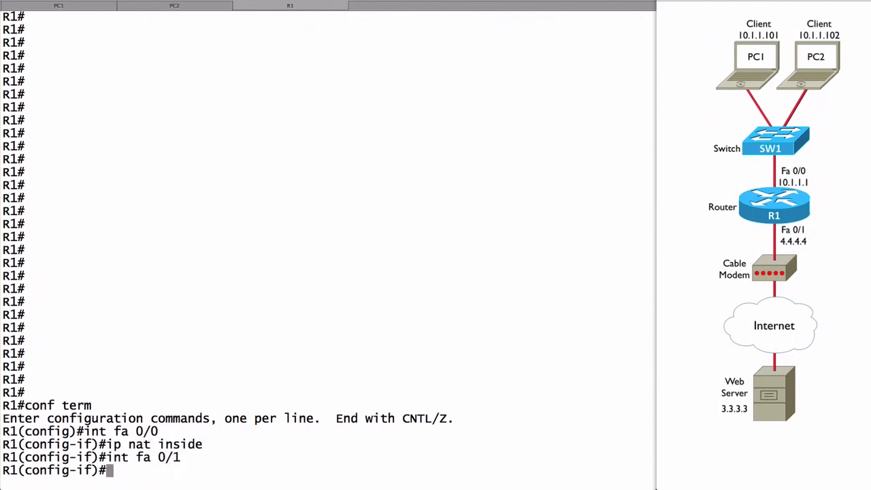
{"action": "type", "text": "ip nat outside"}
{"action": "type", "text": "exit"}
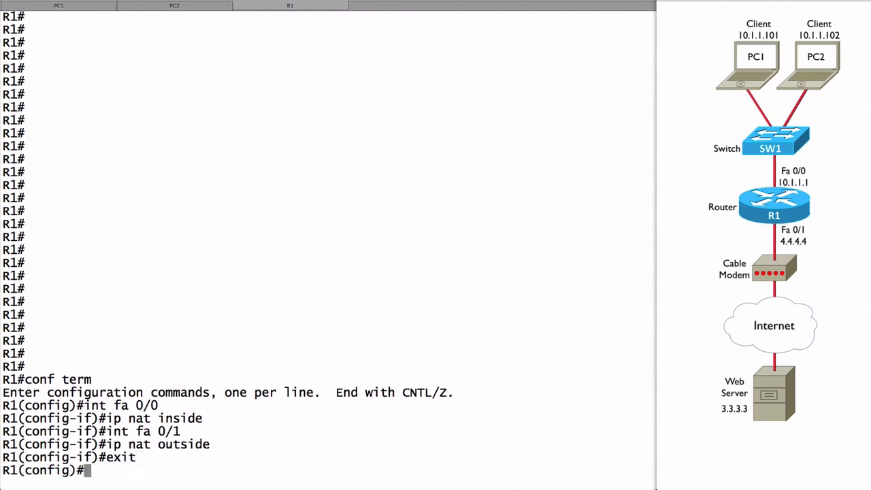
{"action": "type", "text": "access-l"}
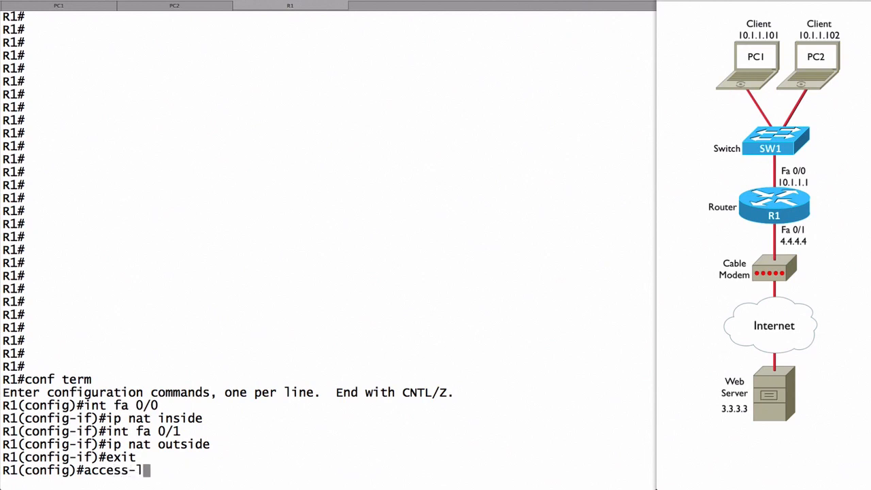
- Define access-list 1 permitting 10.1.1.0 with wildcard 0.0.0.255 as the NAT inside addresses
{"action": "type", "text": "ist"}
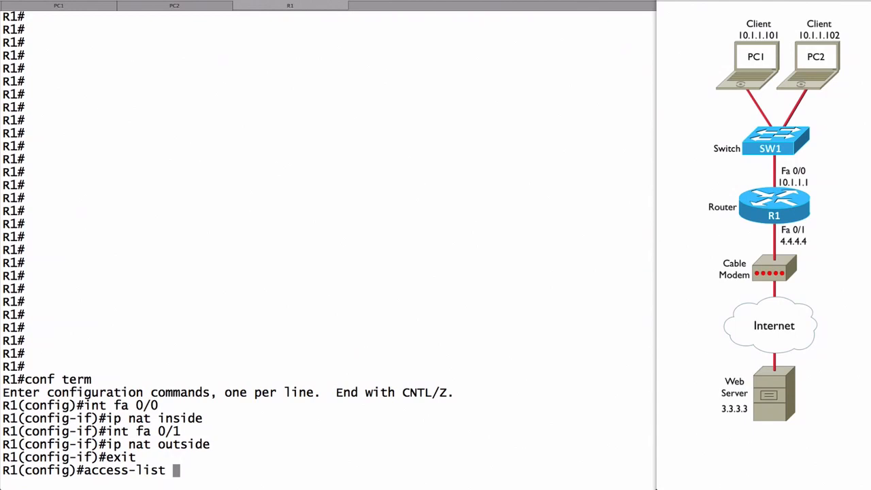
{"action": "type", "text": "1"}
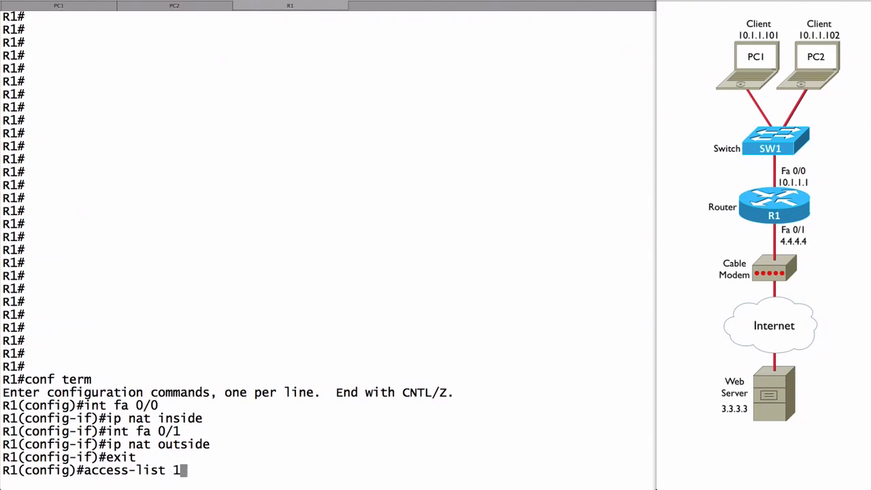
{"action": "type", "text": "permit"}
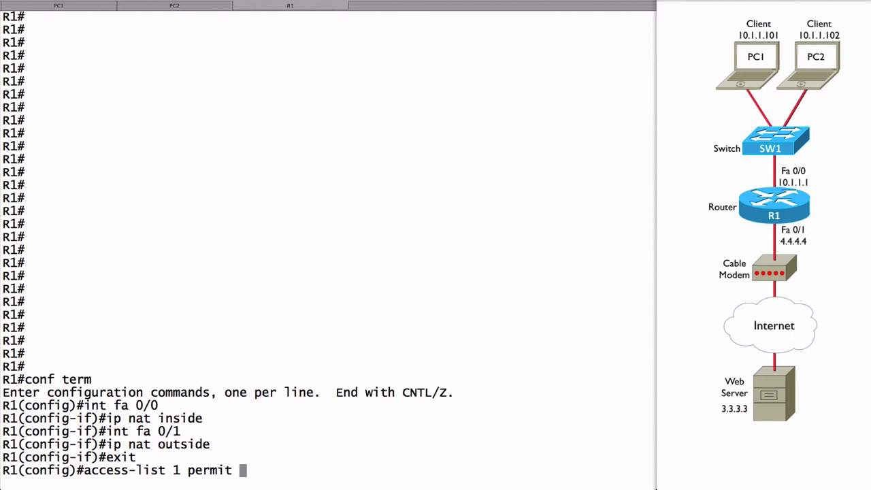
{"action": "type", "text": "10.1"}
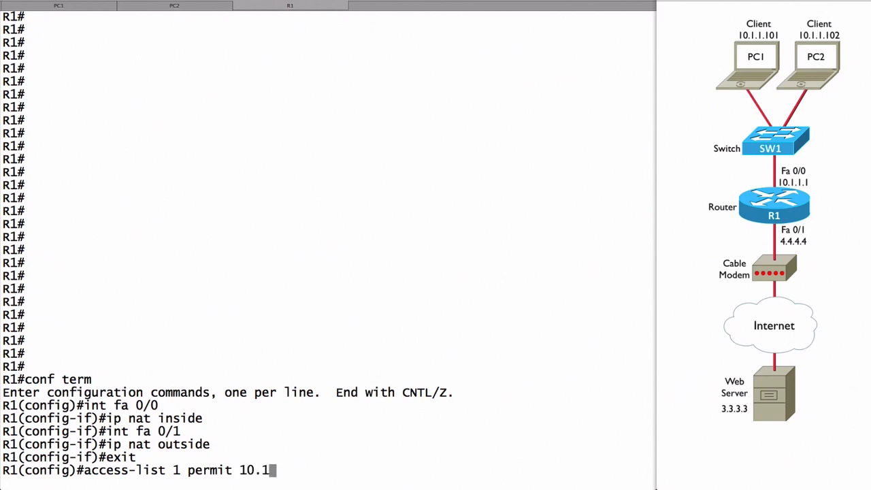
{"action": "type", "text": ".1.0"}
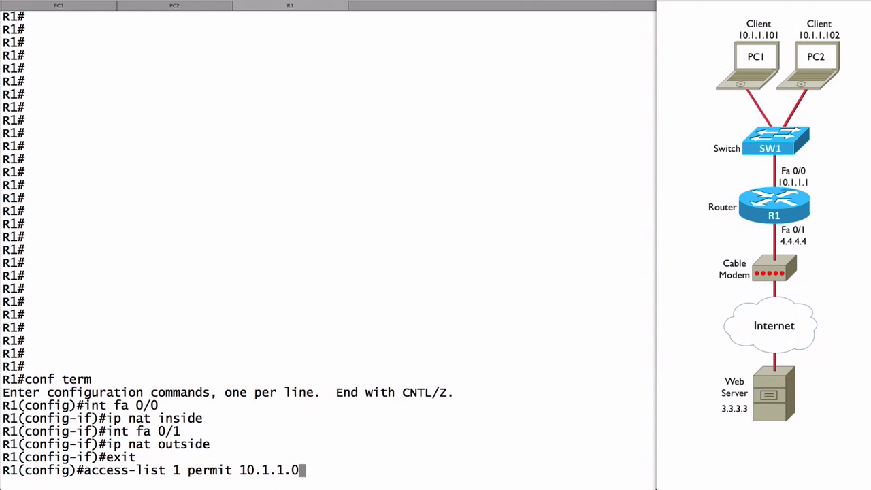
{"action": "type", "text": "0.0.0.255"}
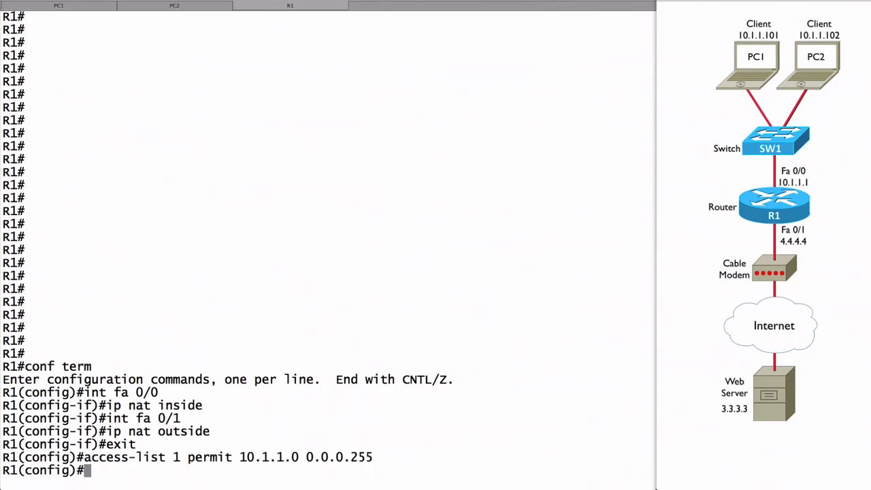
- Apply ip nat inside source list 1 int fa 0/1 overload to translate inside hosts onto Fa 0/1
{"action": "type", "text": "ip"}
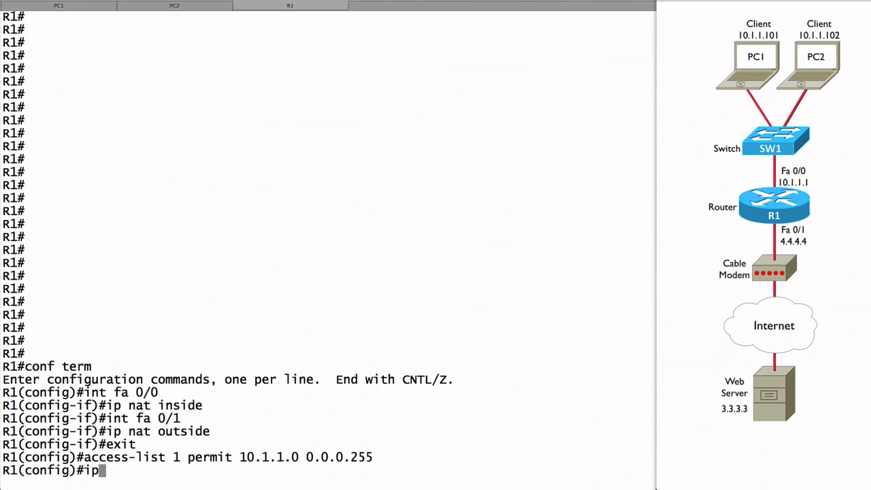
{"action": "type", "text": "nat ins"}
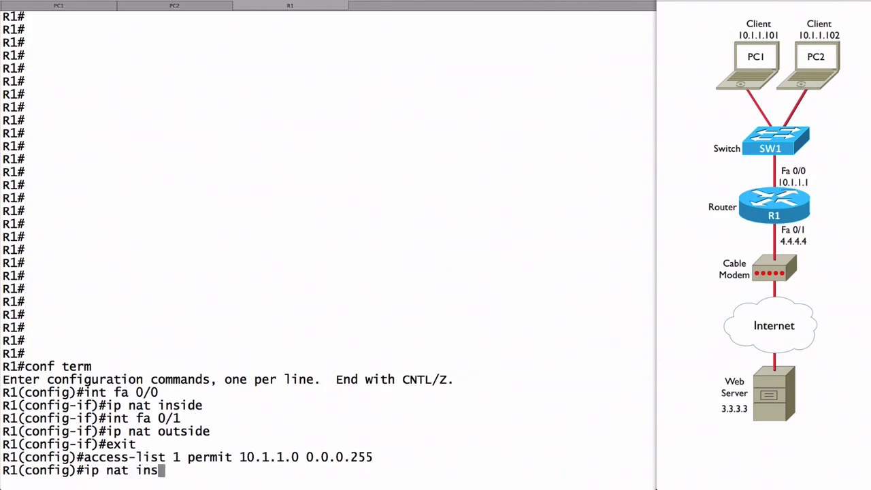
{"action": "type", "text": "ide source list"}
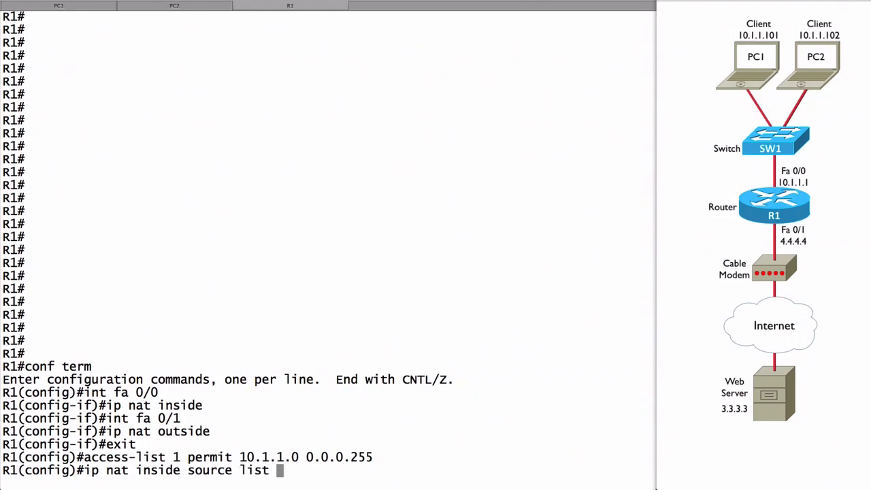
{"action": "type", "text": "1"}
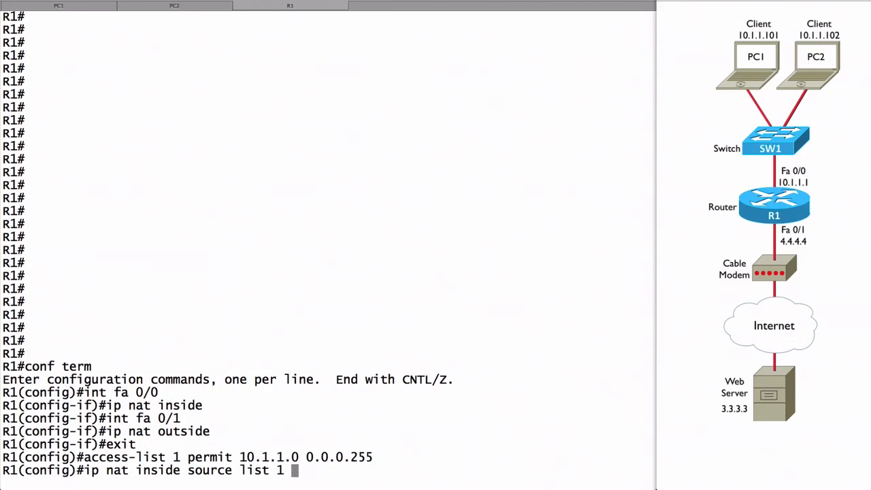
{"action": "type", "text": "int"}
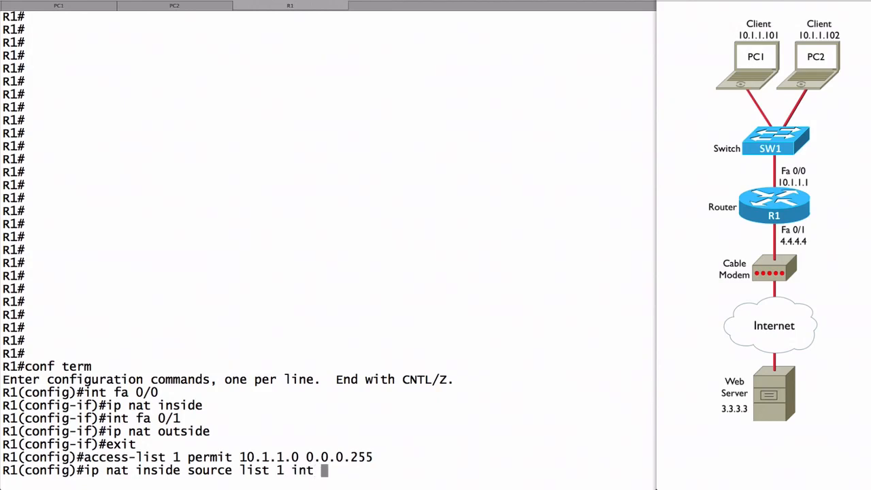
{"action": "type", "text": "fa 0/1"}
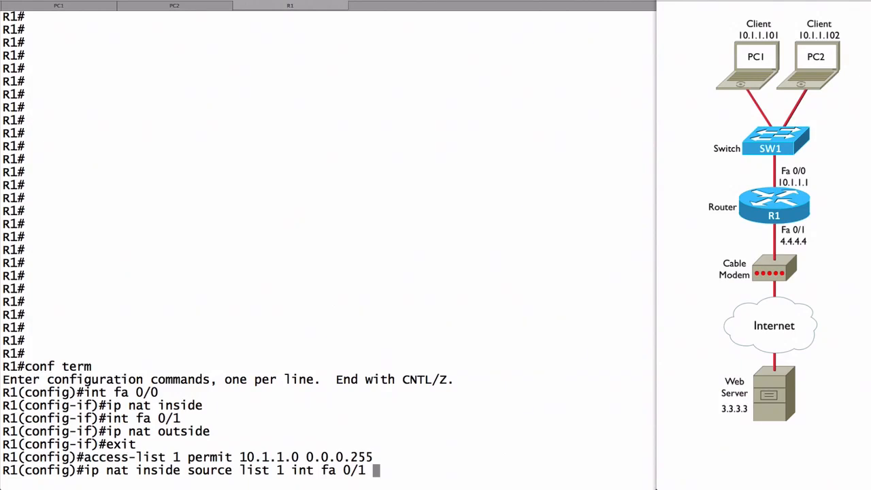
{"action": "type", "text": "overload"}
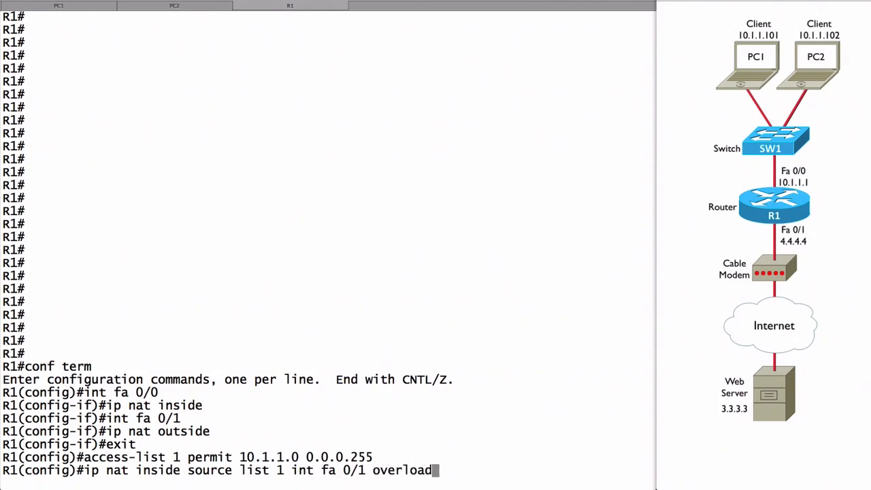
{"action": "key", "text": "Return"}
{"action": "type", "text": "end"}
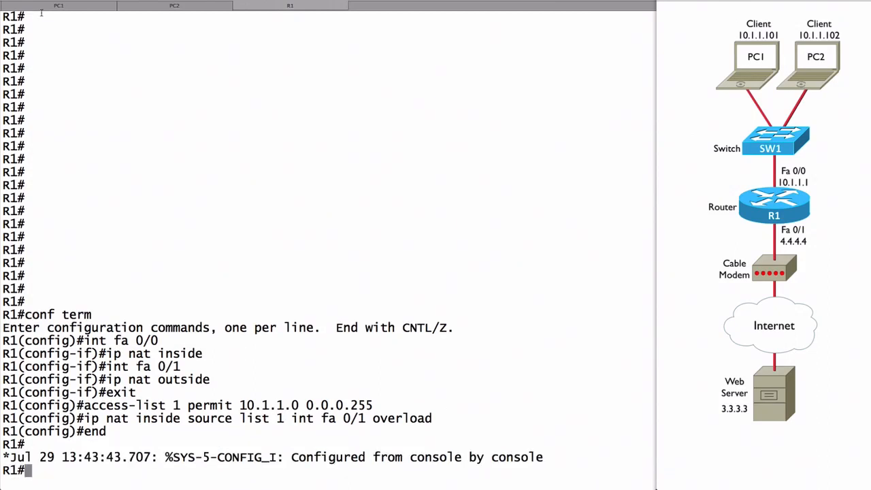
- From PC1, telnet to the web server 3.3.3.3 on port 80
{"action": "left_click", "coordinate": [59, 6]}
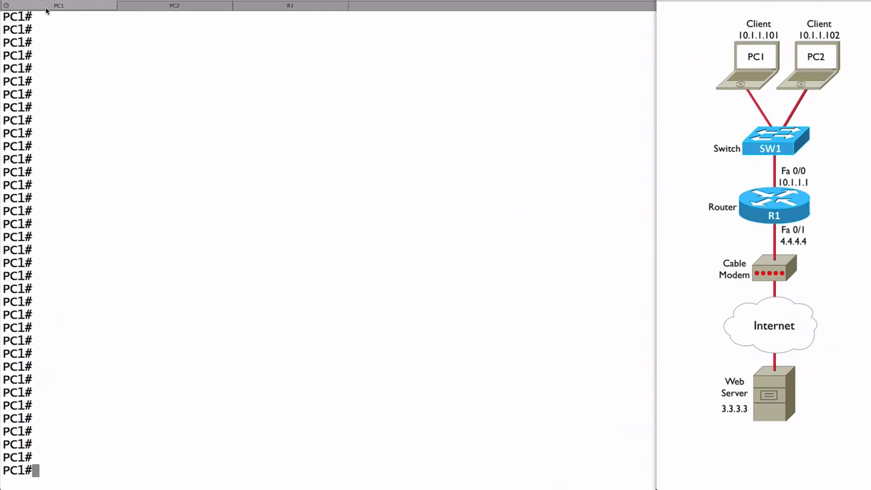
{"action": "type", "text": "telnet"}
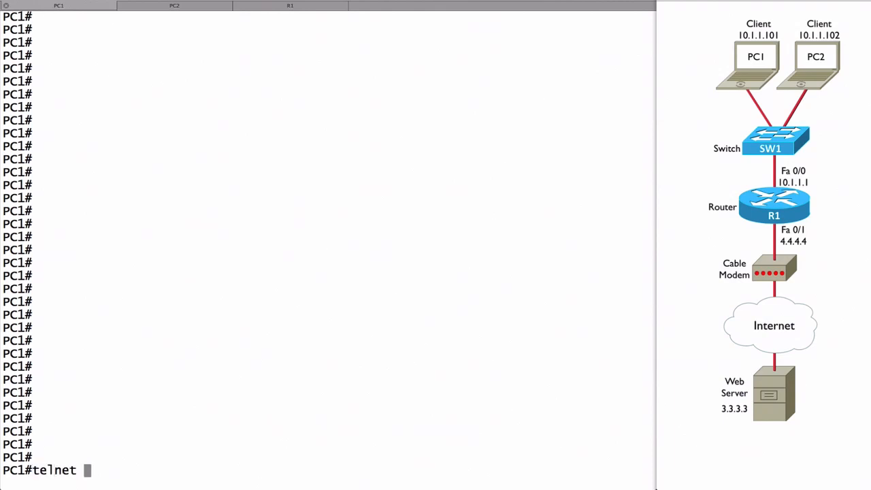
{"action": "type", "text": "3.3.3.3"}
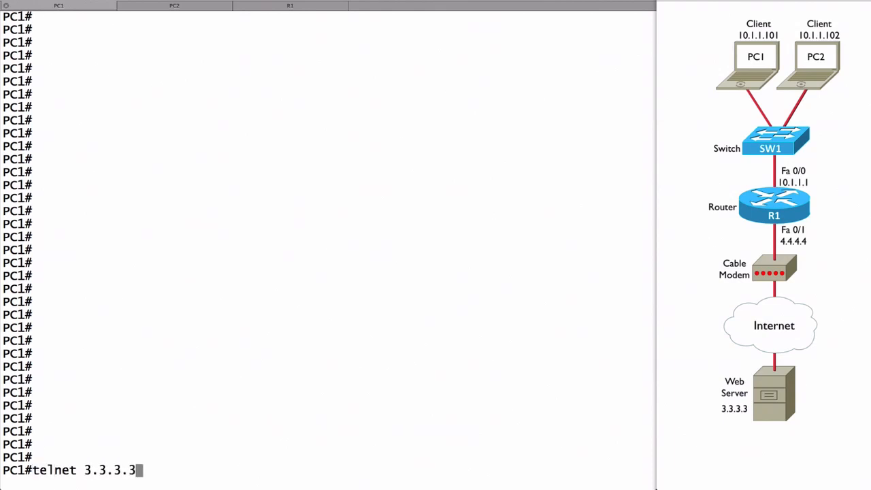
{"action": "key", "text": "Return"}
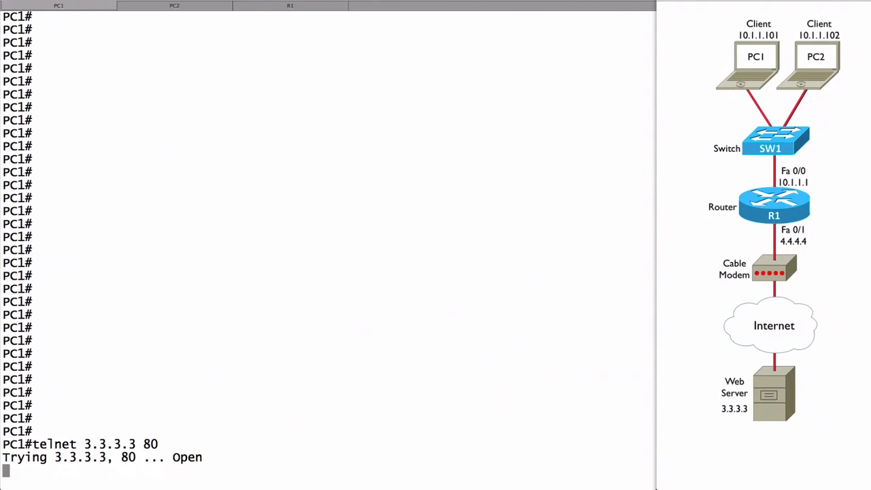
- From PC2, telnet to the web server 3.3.3.3 on port 80
{"action": "left_click", "coordinate": [174, 6]}
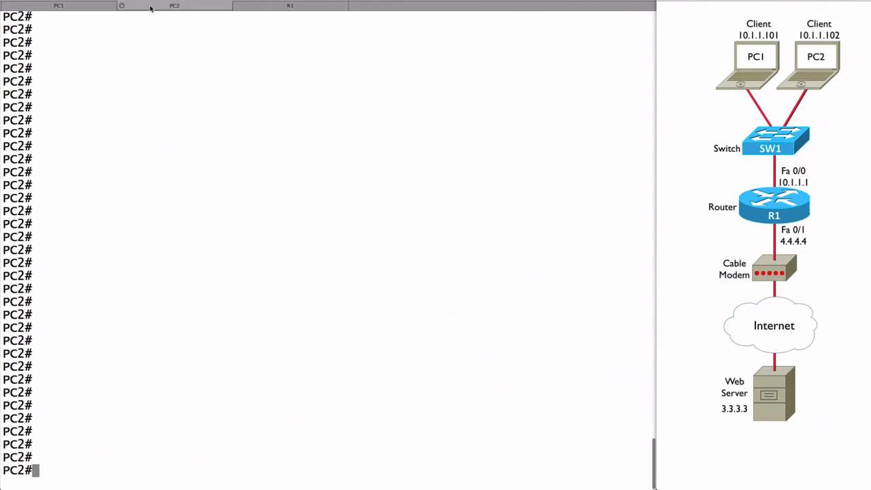
{"action": "type", "text": "telnet"}
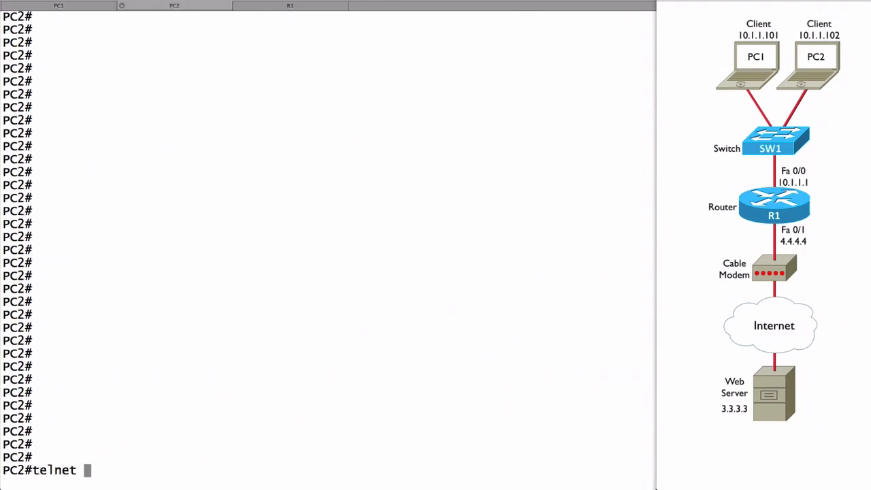
{"action": "type", "text": "3.3.3.3 80"}
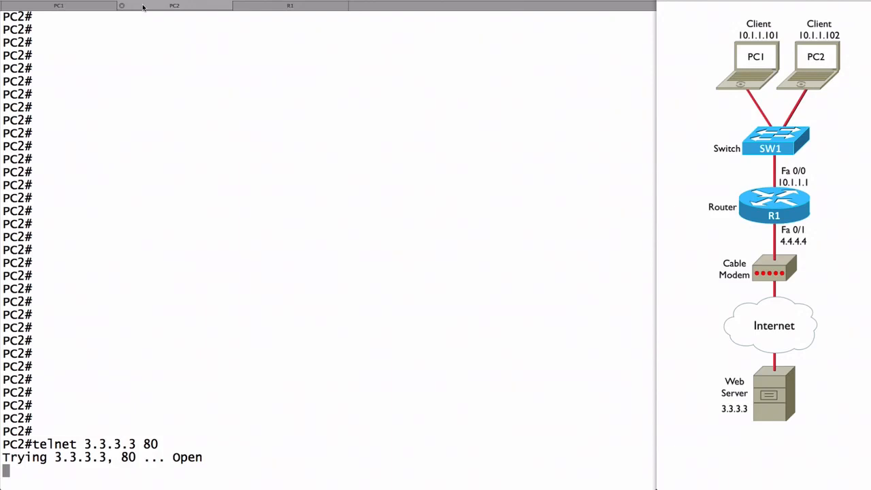
- On R1, list NAT translations showing both PCs sharing 4.4.4.4 toward 3.3.3.3:80
{"action": "left_click", "coordinate": [290, 5]}
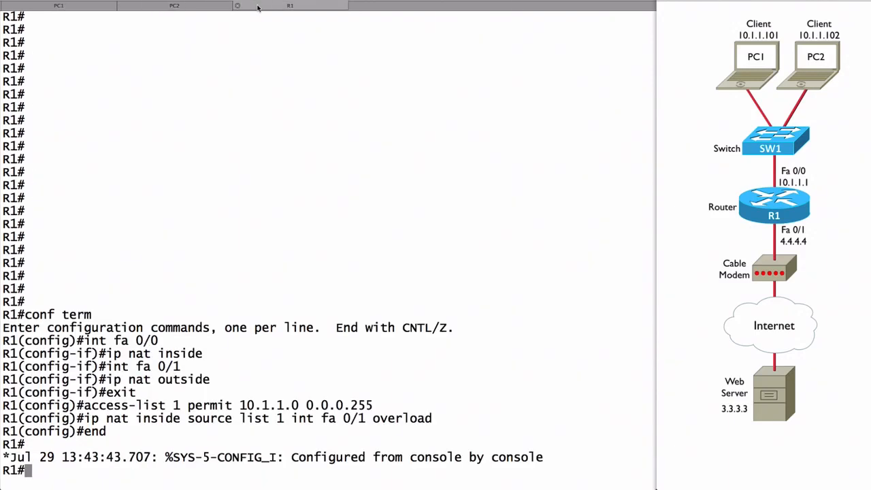
{"action": "type", "text": "show ip nat t"}
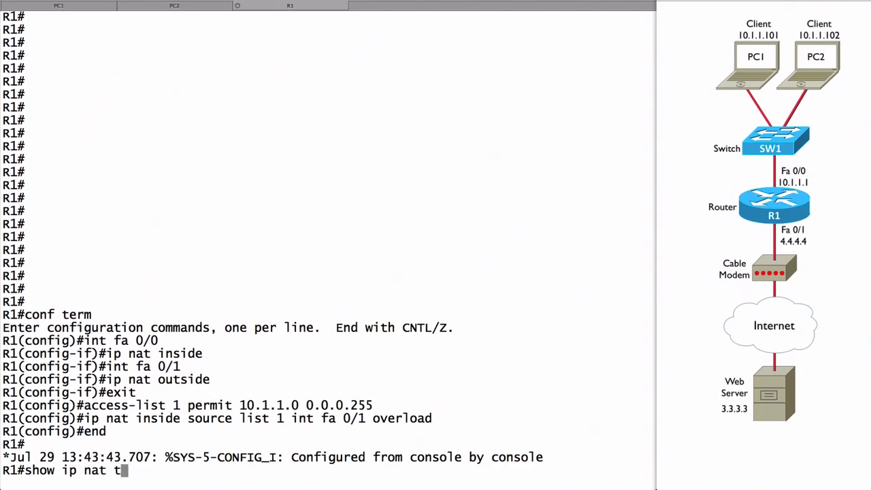
{"action": "key", "text": "Return"}
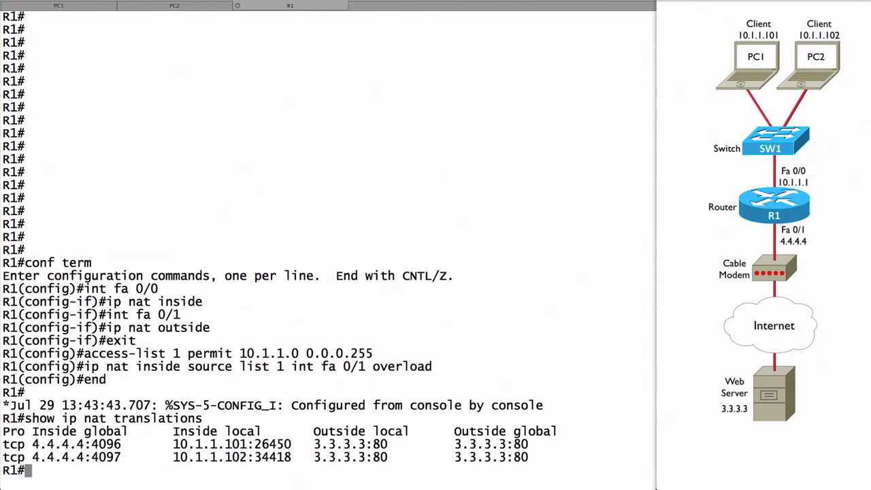